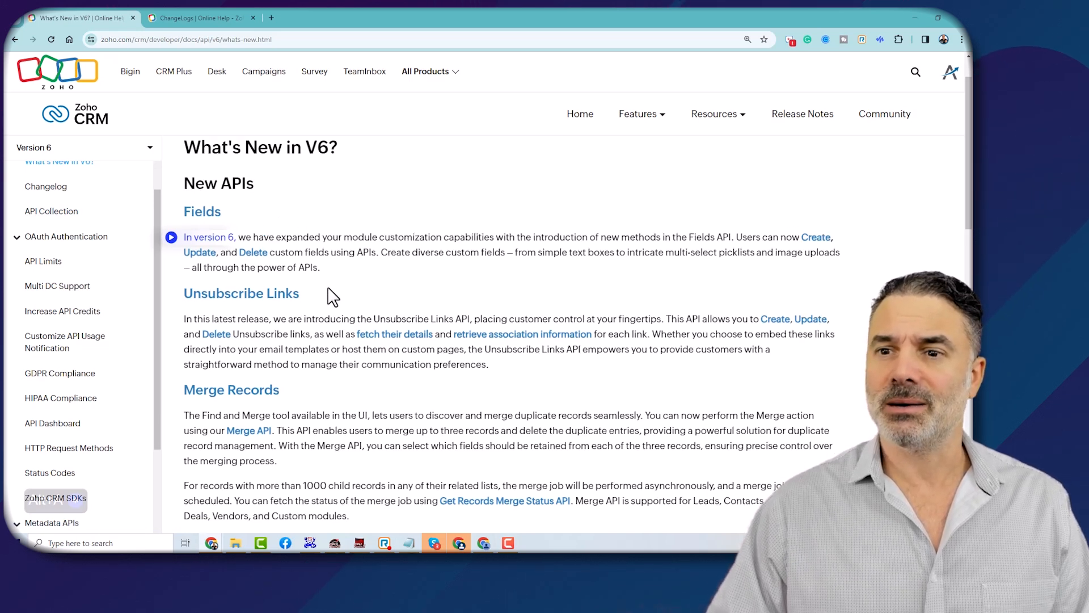
Step: Scroll the What's New in V6 page down to the Merge Records and deleted-record related-records sections
scroll(down, 3)
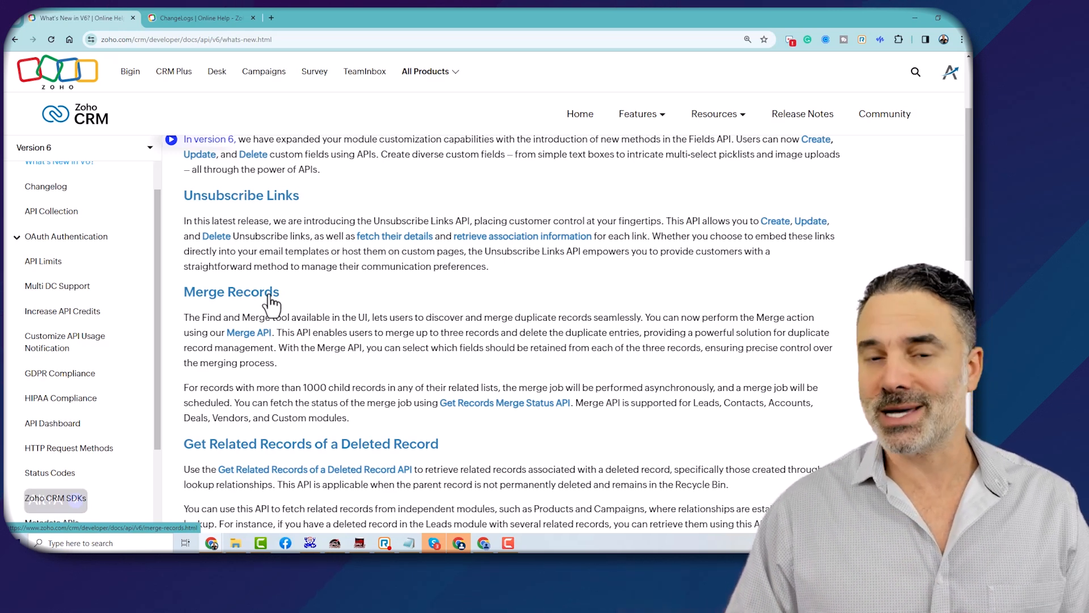
mouse_move(368, 302)
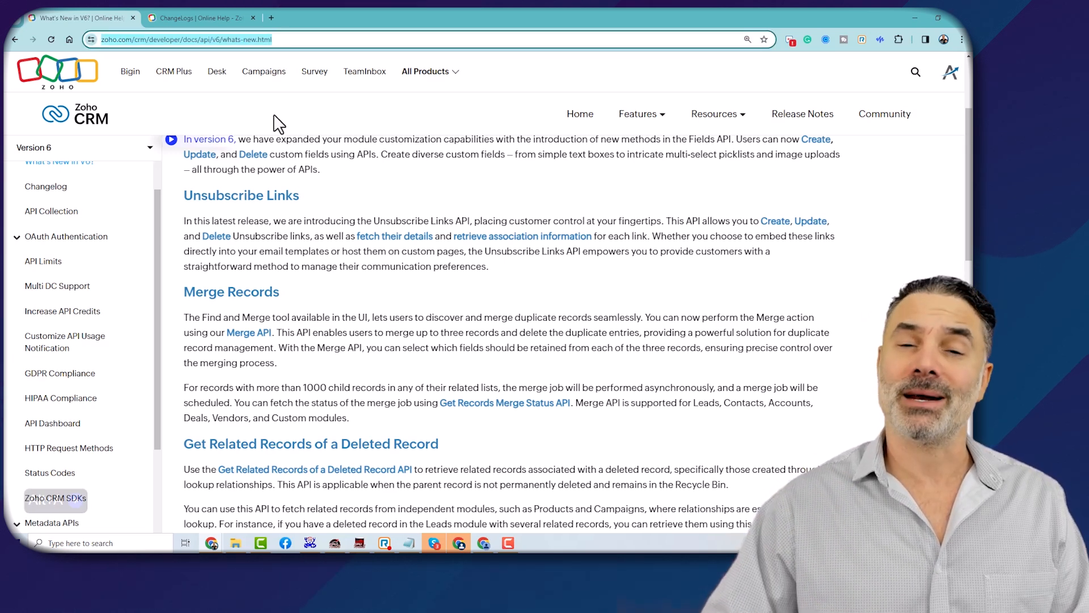
click(222, 38)
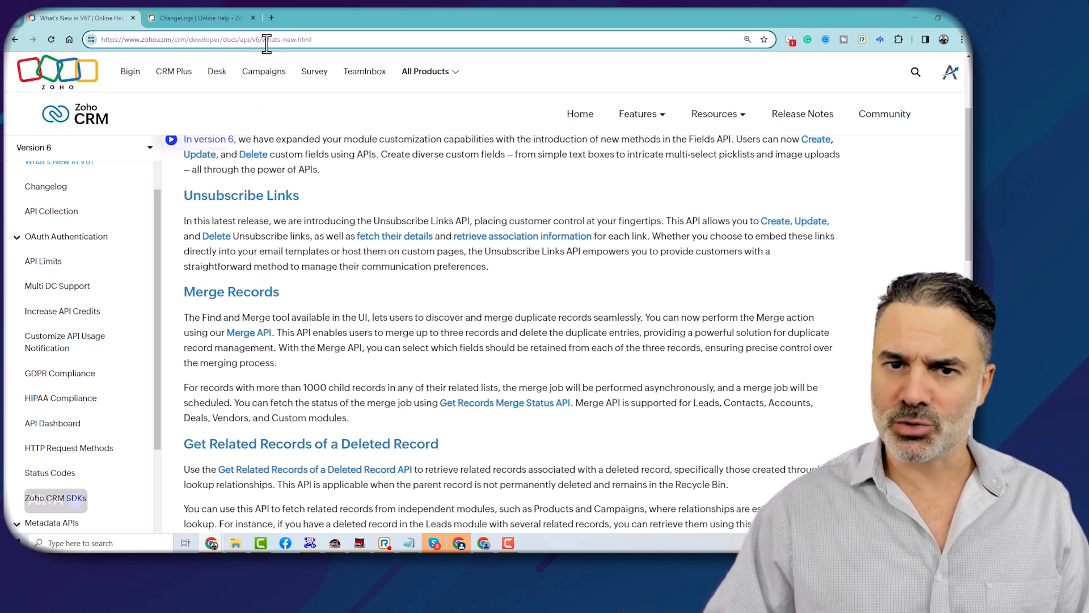
mouse_move(263, 71)
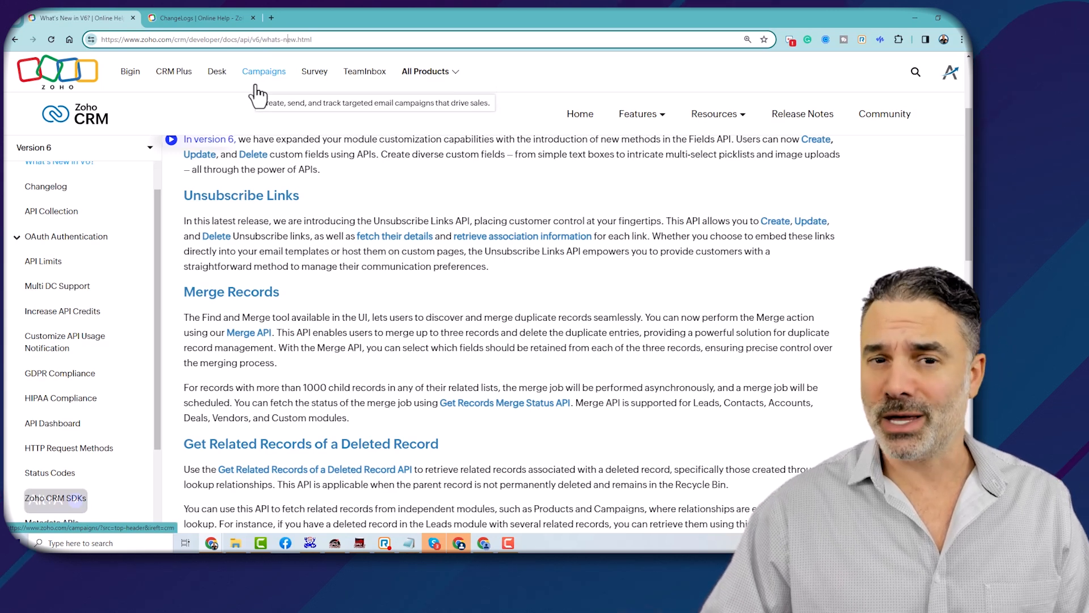
mouse_move(276, 131)
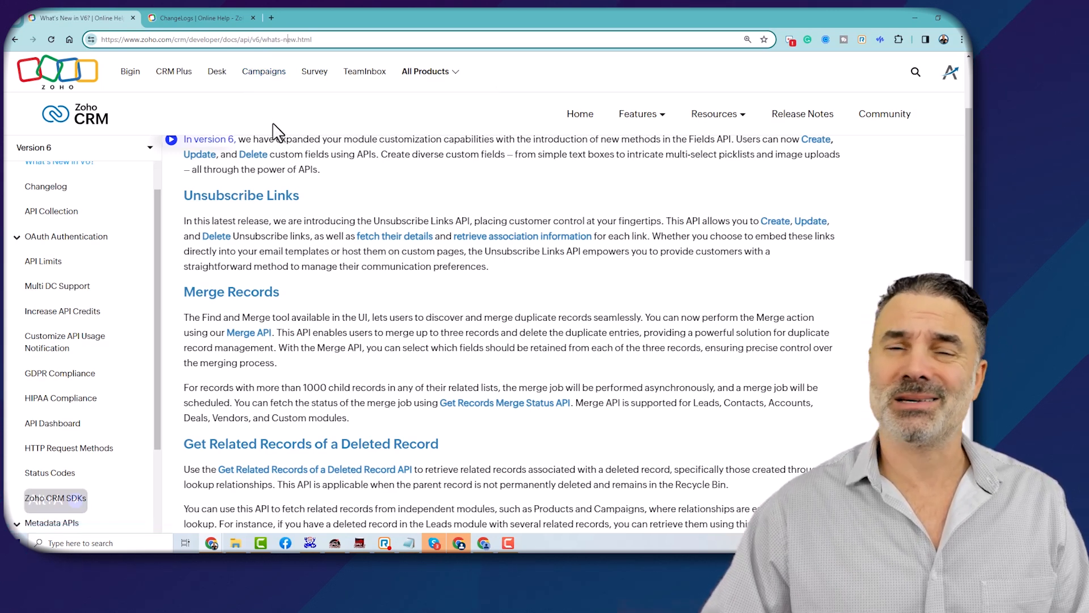